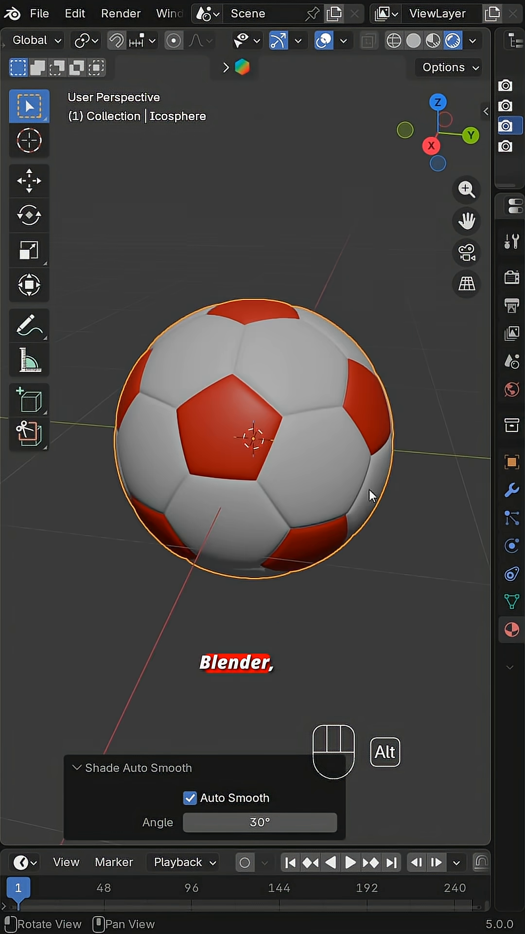
Delete the default cube and add an ico sphere with 1 subdivision
{"action": "key", "text": "x"}
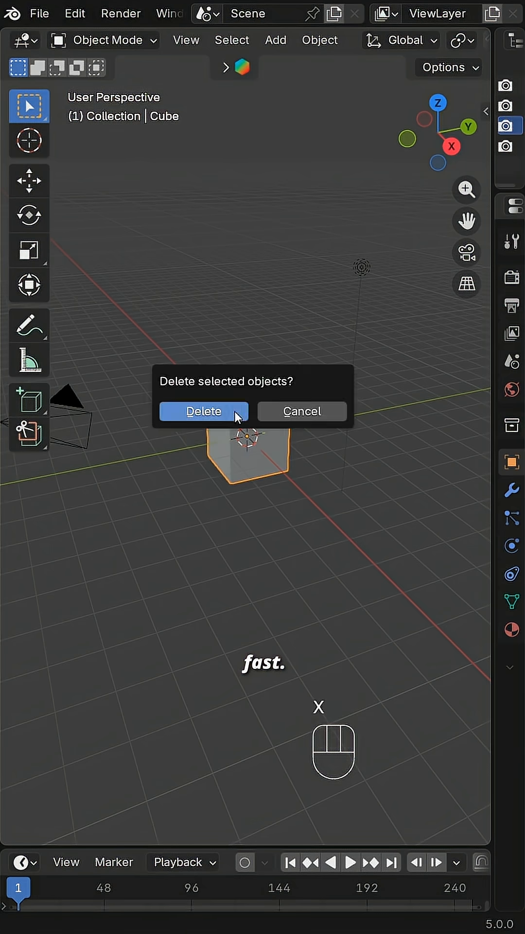
{"action": "left_click", "coordinate": [204, 411]}
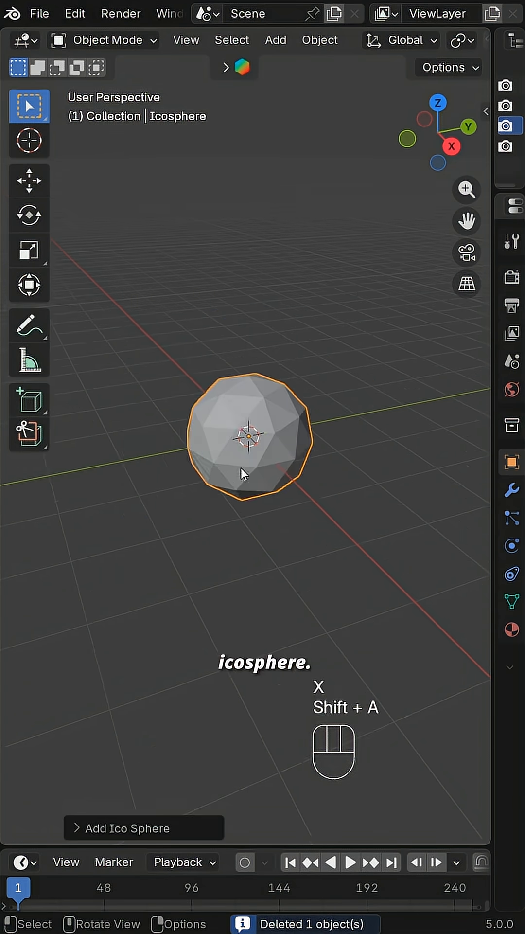
{"action": "left_click", "coordinate": [144, 827]}
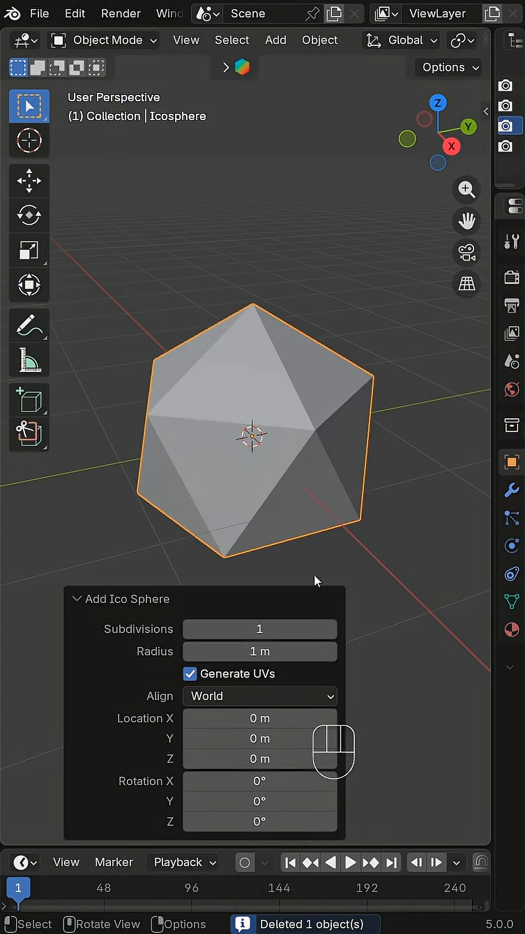
Bevel the ico sphere's vertices in Edit Mode into a pentagon-hexagon pattern
{"action": "key", "text": "tab"}
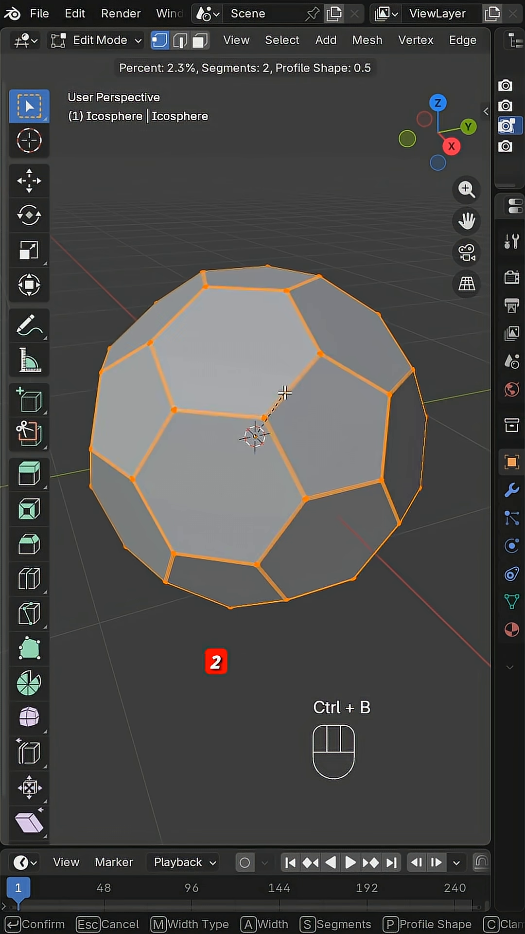
{"action": "key", "text": "Tab"}
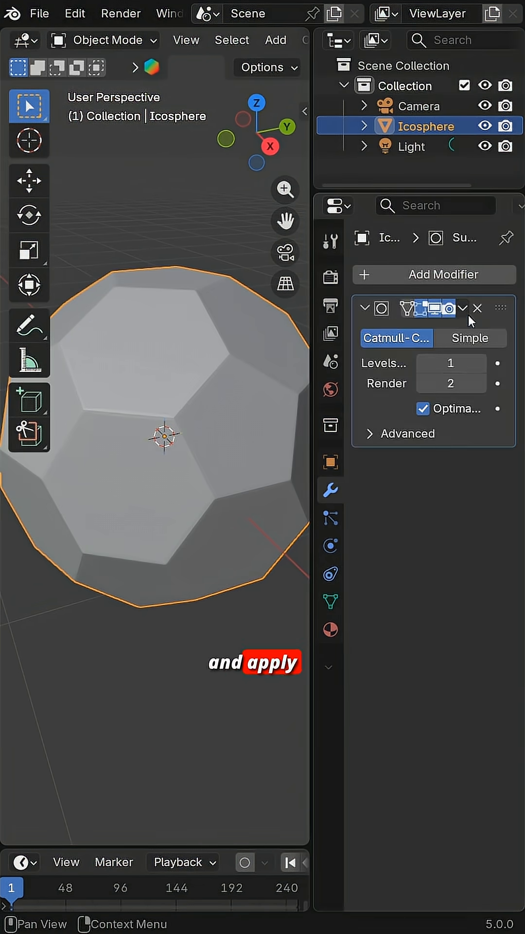
Select all panel border edges using Select Similar from a border path
{"action": "key", "text": "Tab"}
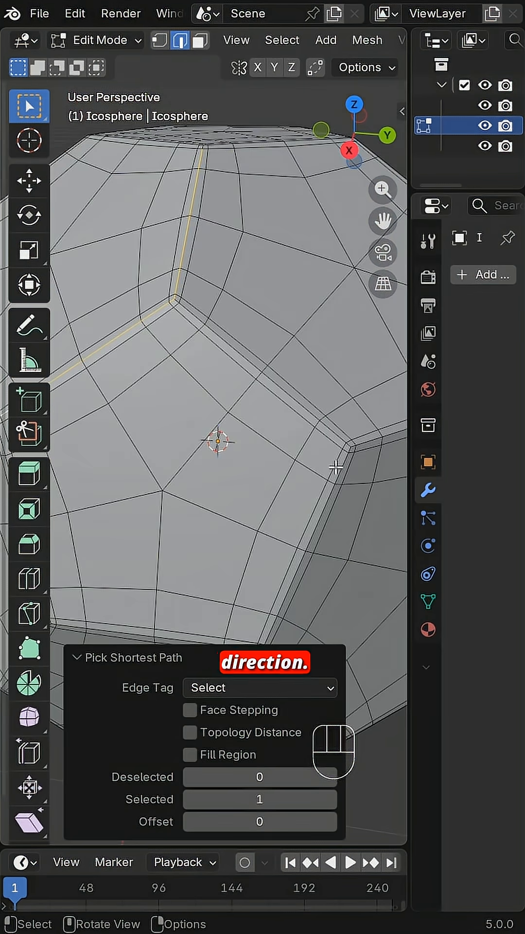
{"action": "left_click", "coordinate": [281, 40]}
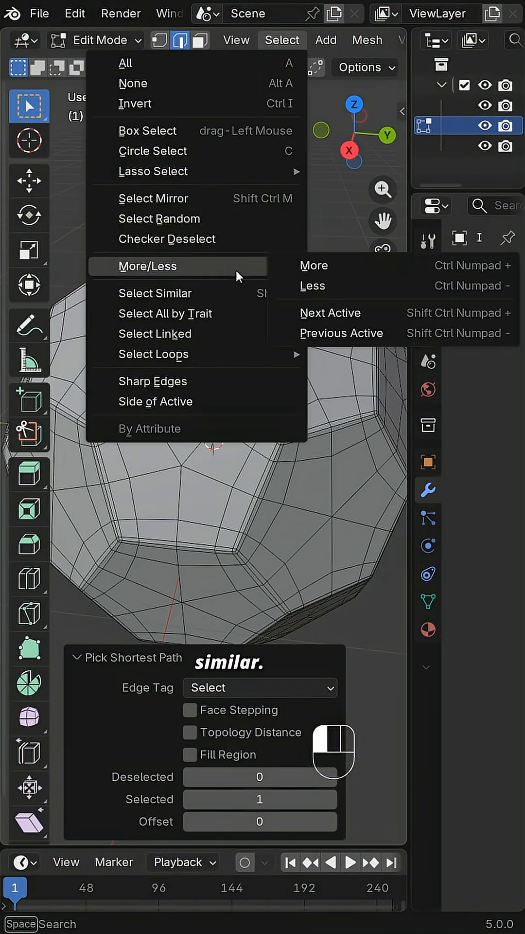
{"action": "left_click", "coordinate": [155, 293]}
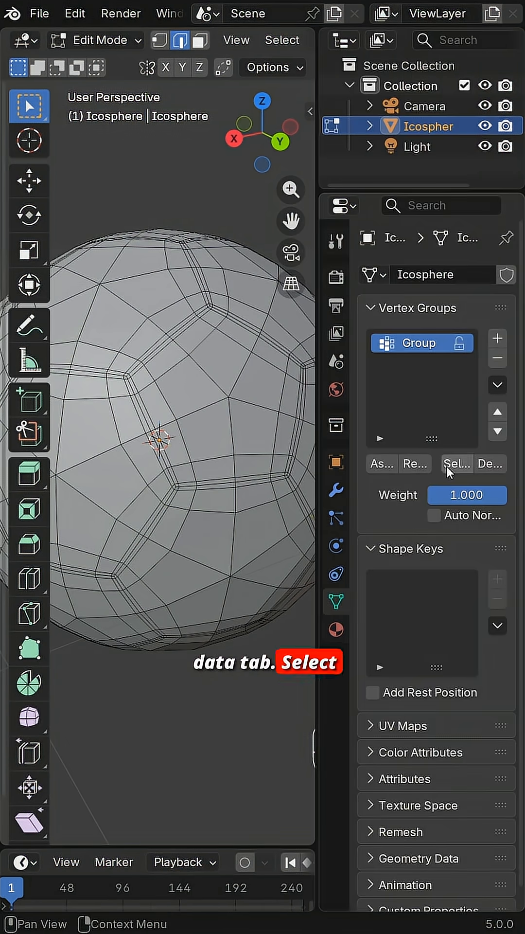
Assign the border edges to the vertex group and add a Cast modifier with raised factor
{"action": "left_click", "coordinate": [455, 463]}
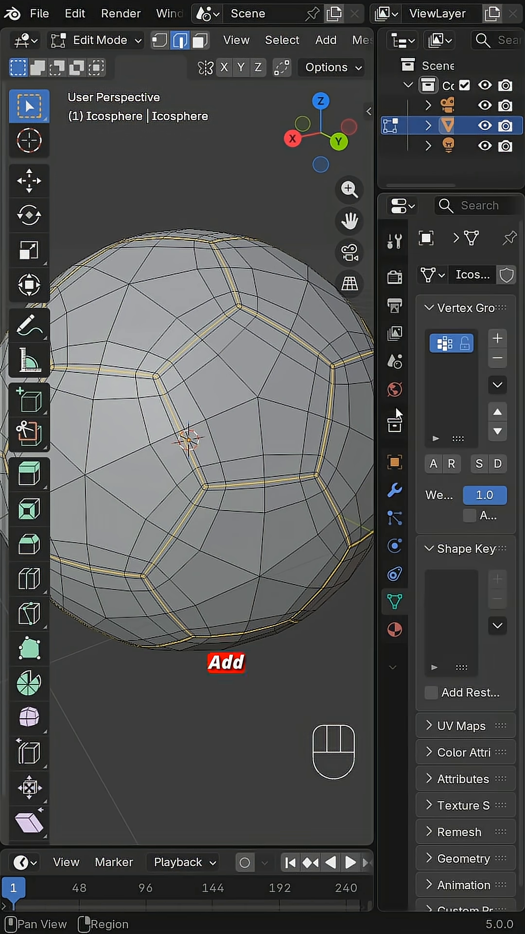
{"action": "left_click", "coordinate": [394, 491]}
{"action": "type", "text": "ca"}
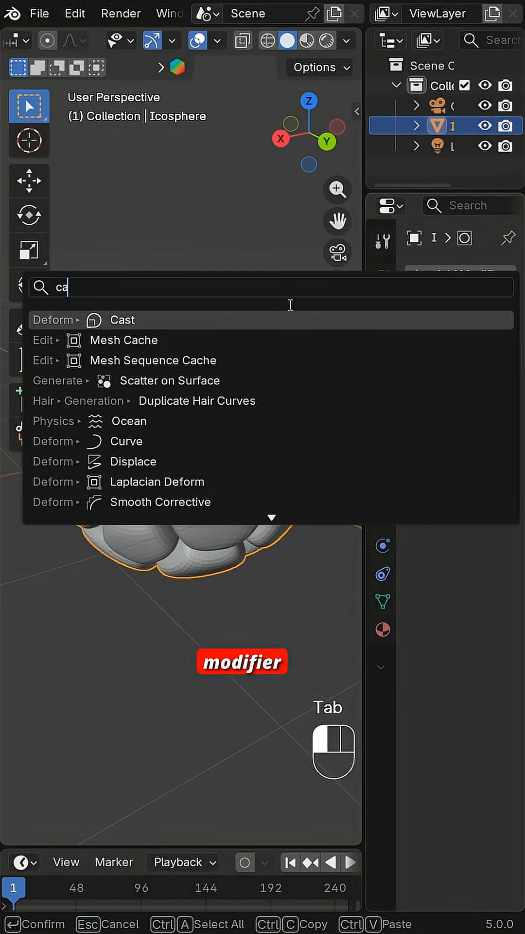
{"action": "left_click", "coordinate": [121, 320]}
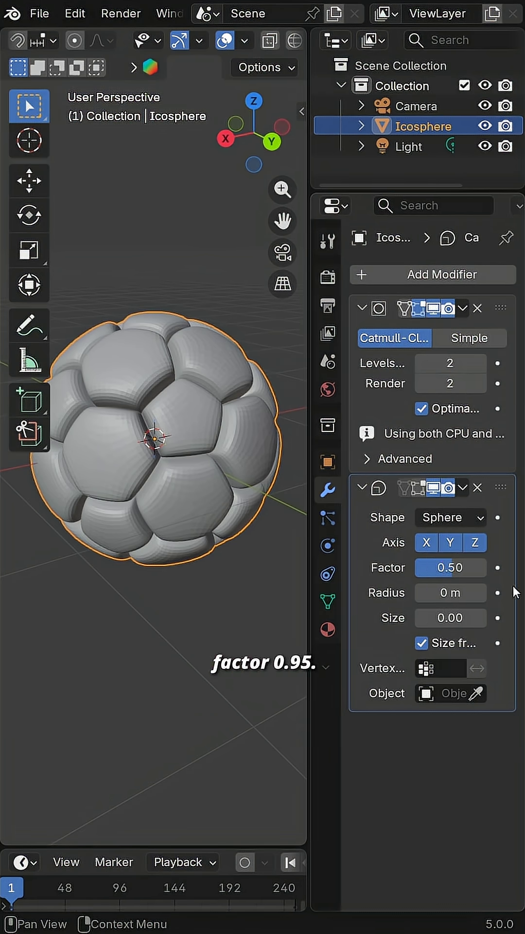
{"action": "left_click_drag", "start_coordinate": [450, 567], "coordinate": [451, 543]}
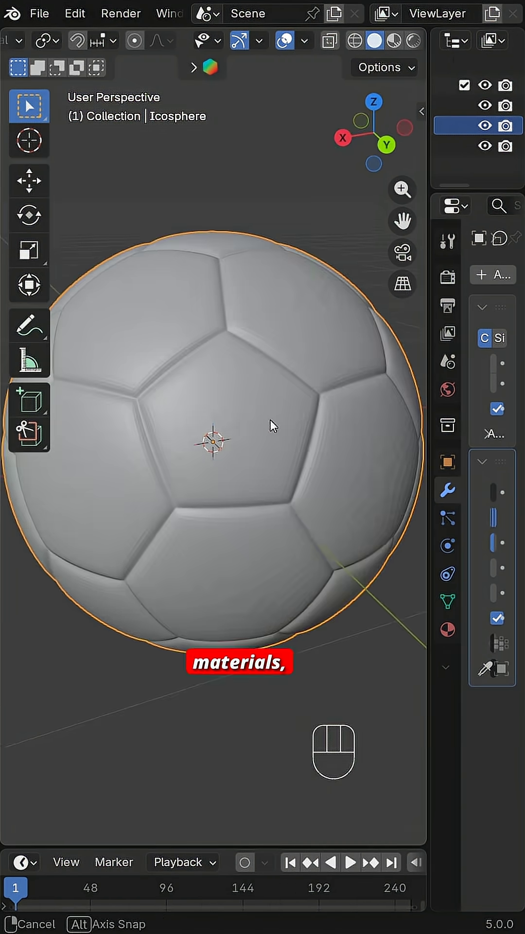
Select the pentagon panels via Select Similar and assign Red and White material slots
{"action": "key", "text": "Tab"}
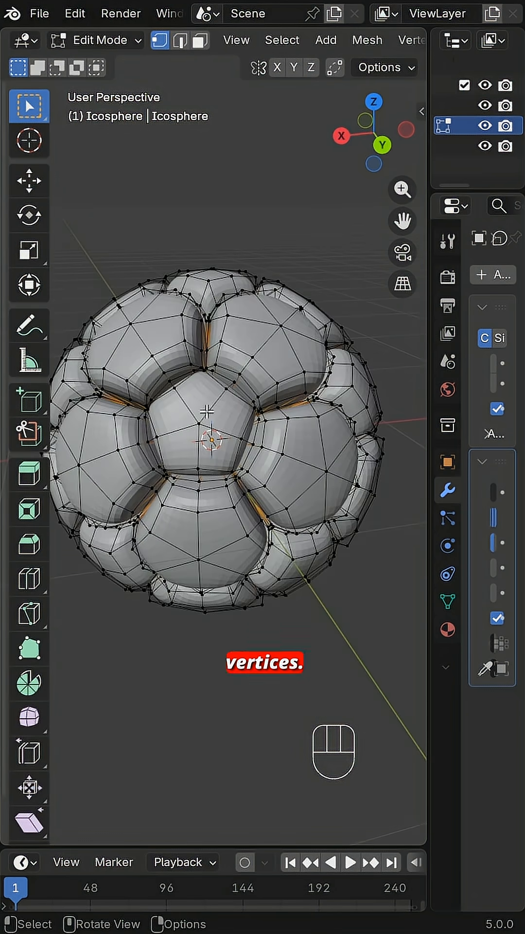
{"action": "left_click", "coordinate": [282, 40]}
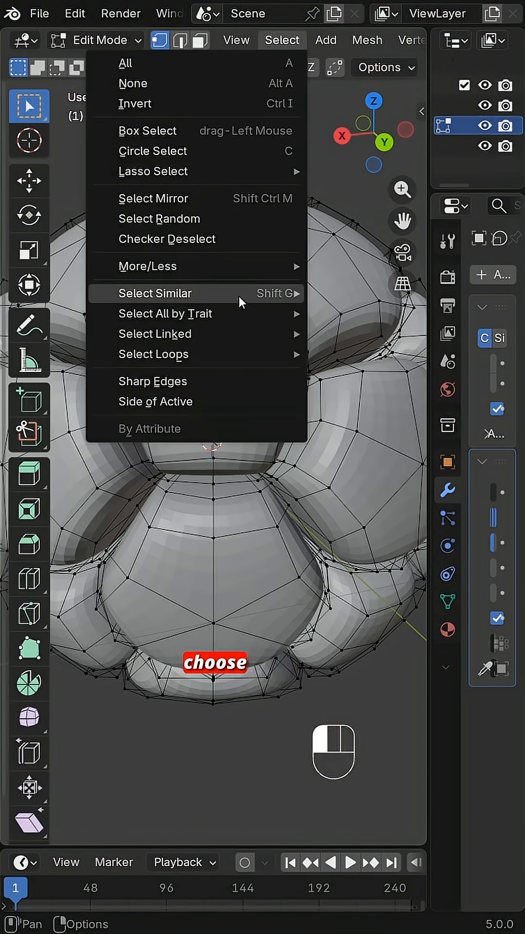
{"action": "left_click", "coordinate": [155, 294]}
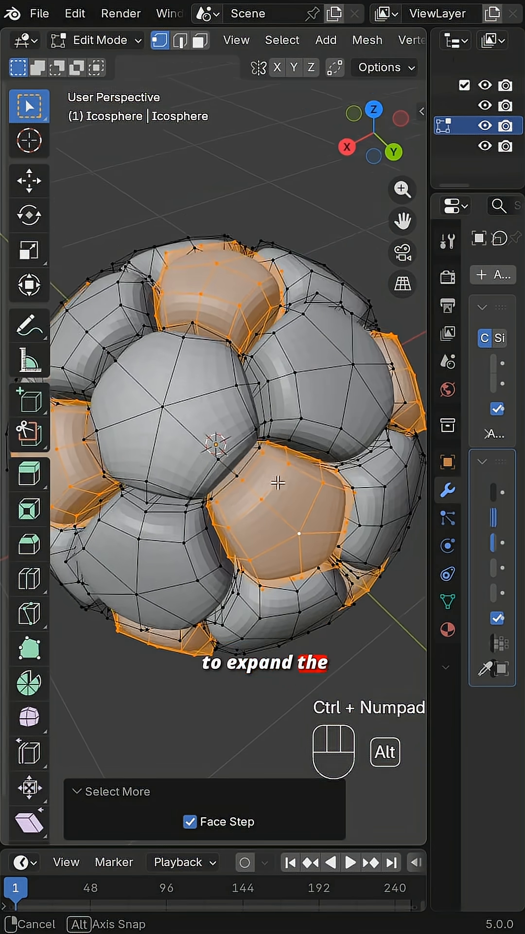
{"action": "left_click", "coordinate": [450, 633]}
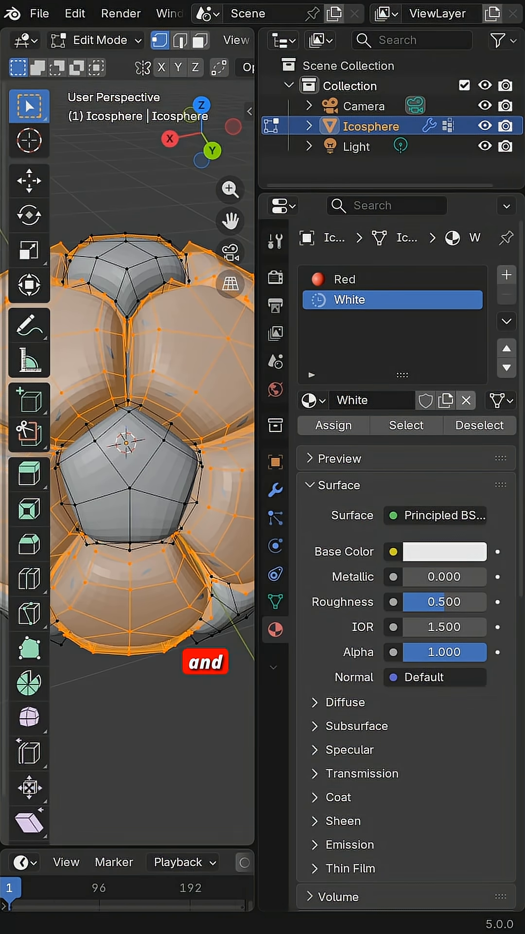
Preview the ball in Material Preview and apply Shade Auto Smooth at 30 degrees
{"action": "key", "text": "Tab"}
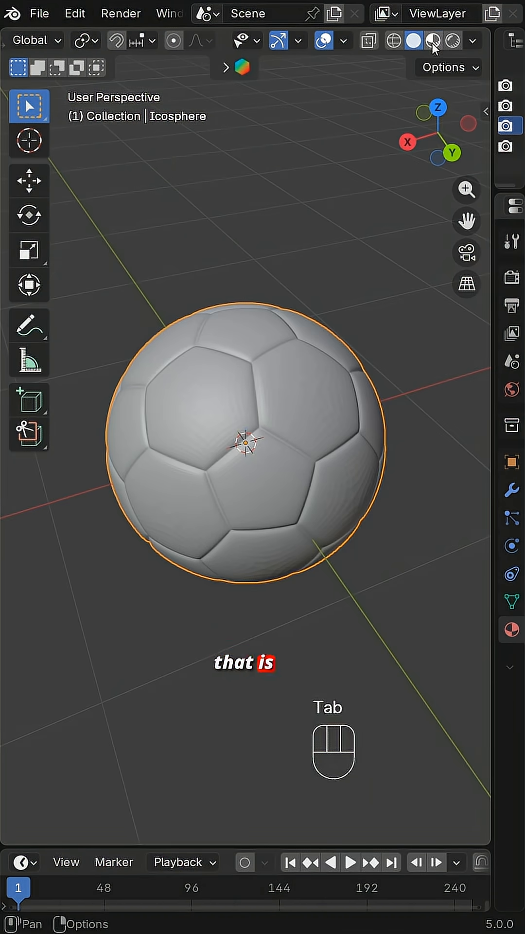
{"action": "left_click", "coordinate": [434, 41]}
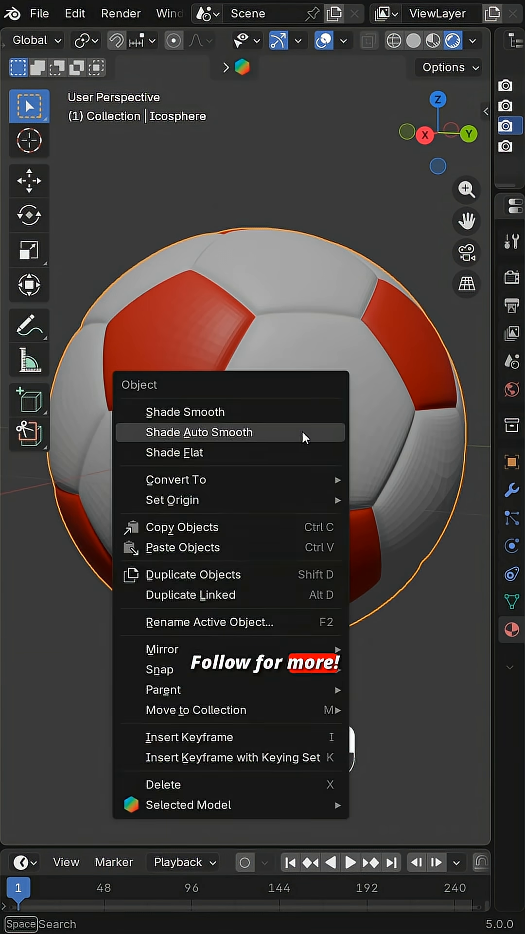
{"action": "left_click", "coordinate": [199, 432]}
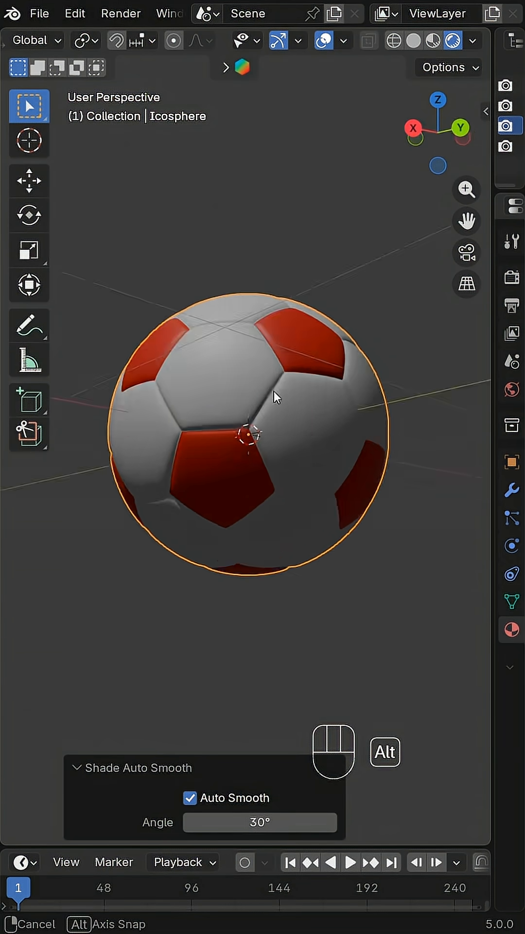